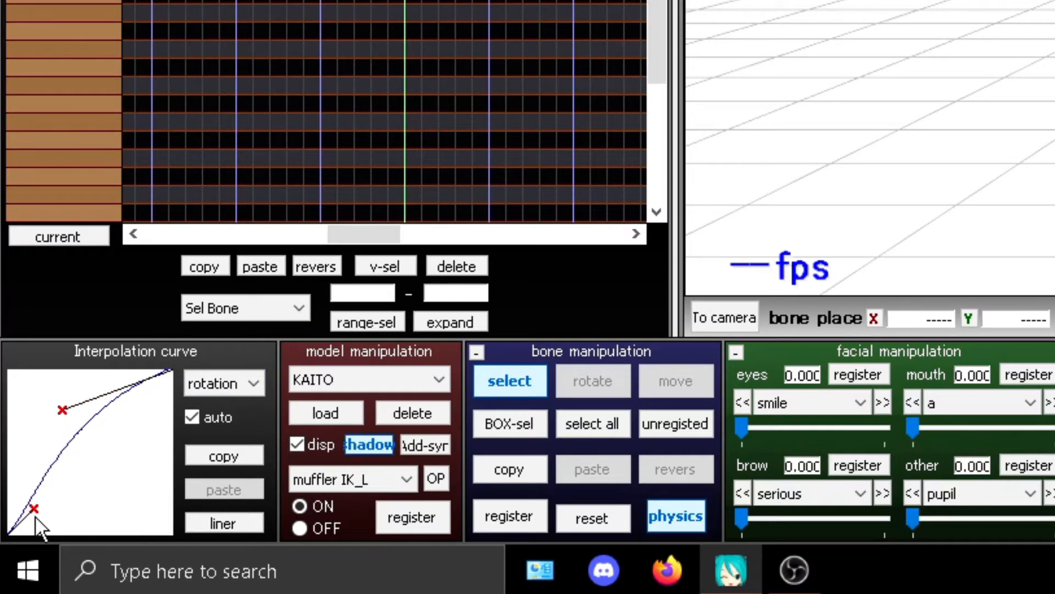
Bend KAITO's arm rotation curve to climb steeply at first, then flatten toward frame 100.
left_click_drag(33, 508, 82, 504)
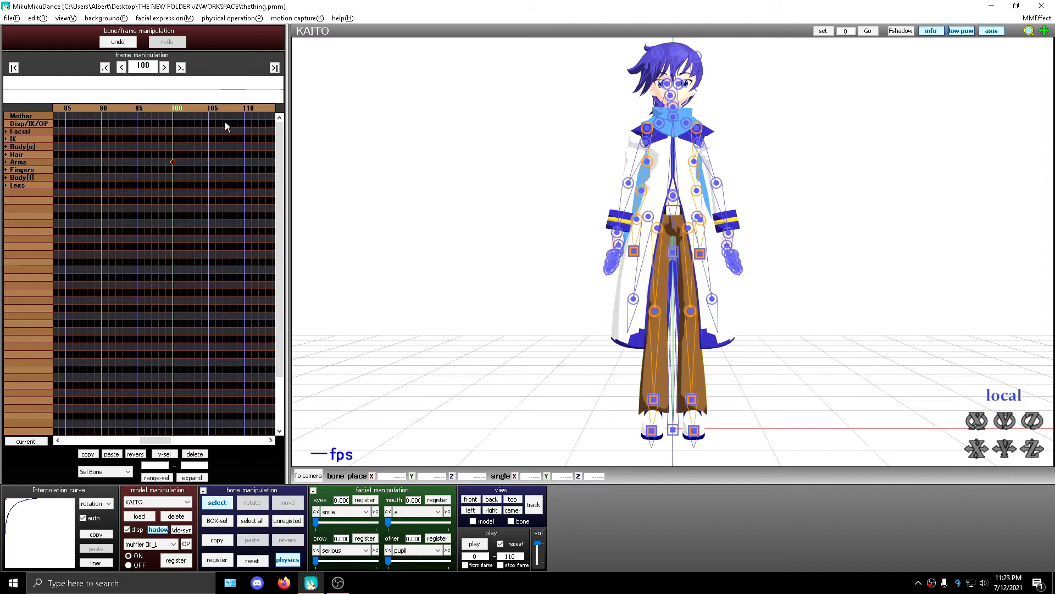
left_click(120, 66)
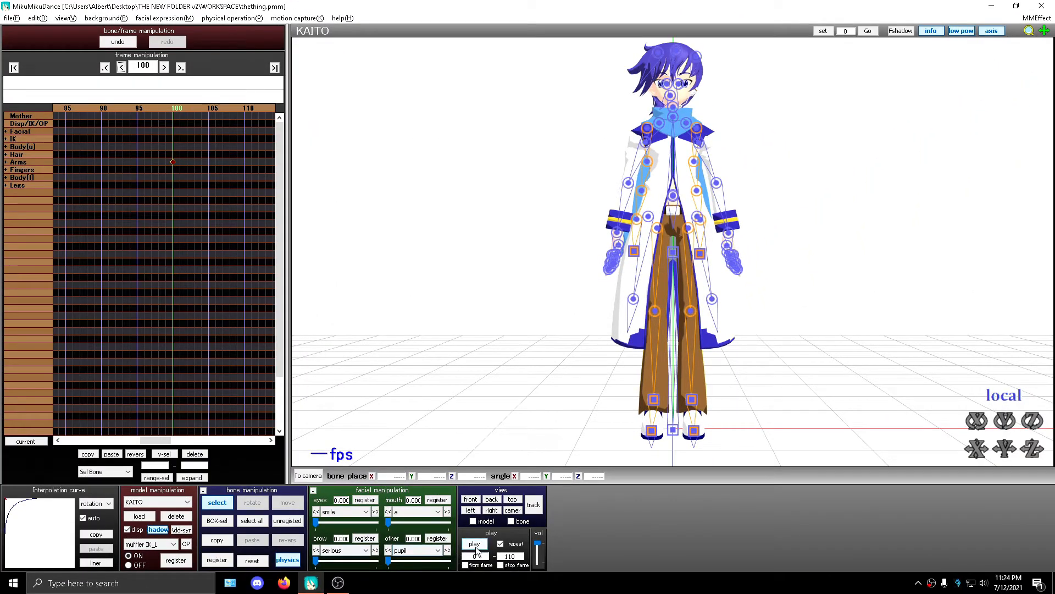
left_click(474, 543)
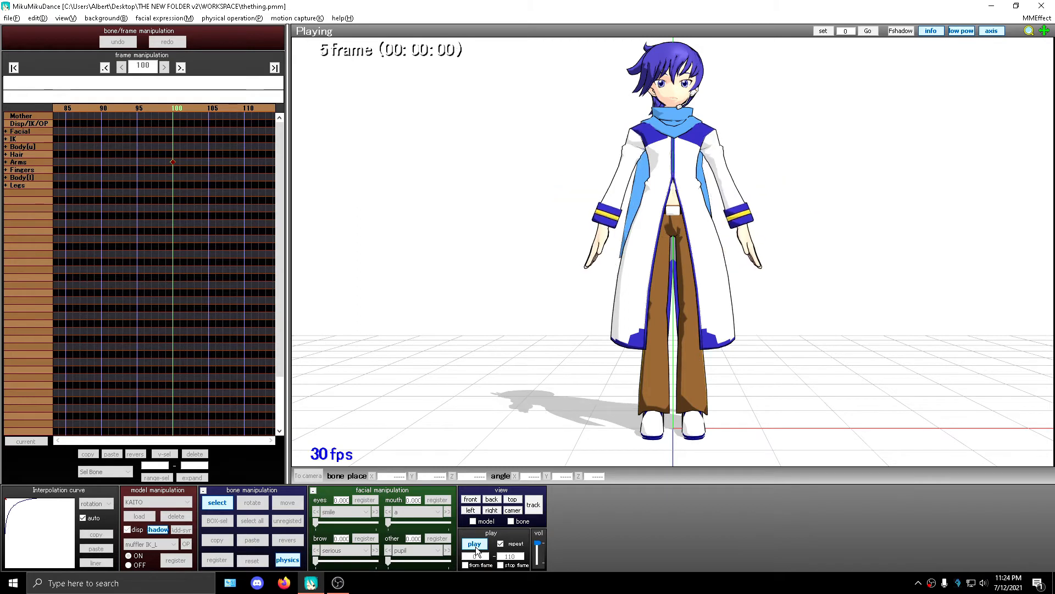
Stop the eased arm playback and turn off repeat in the play panel.
left_click(474, 543)
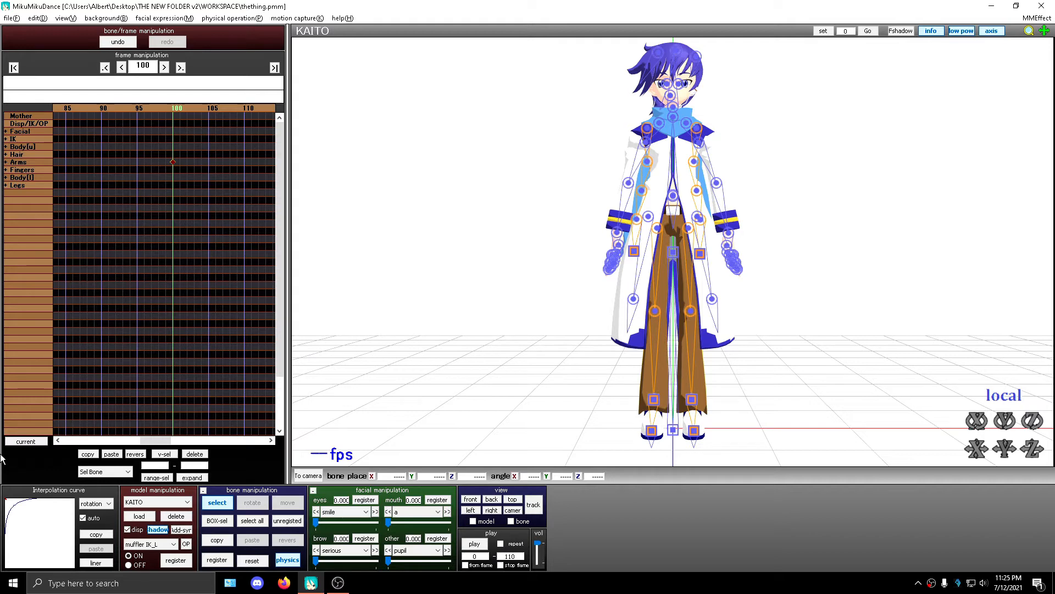
Make the arm rotation interpolation linear, then play and stop the evenly timed motion.
left_click(96, 561)
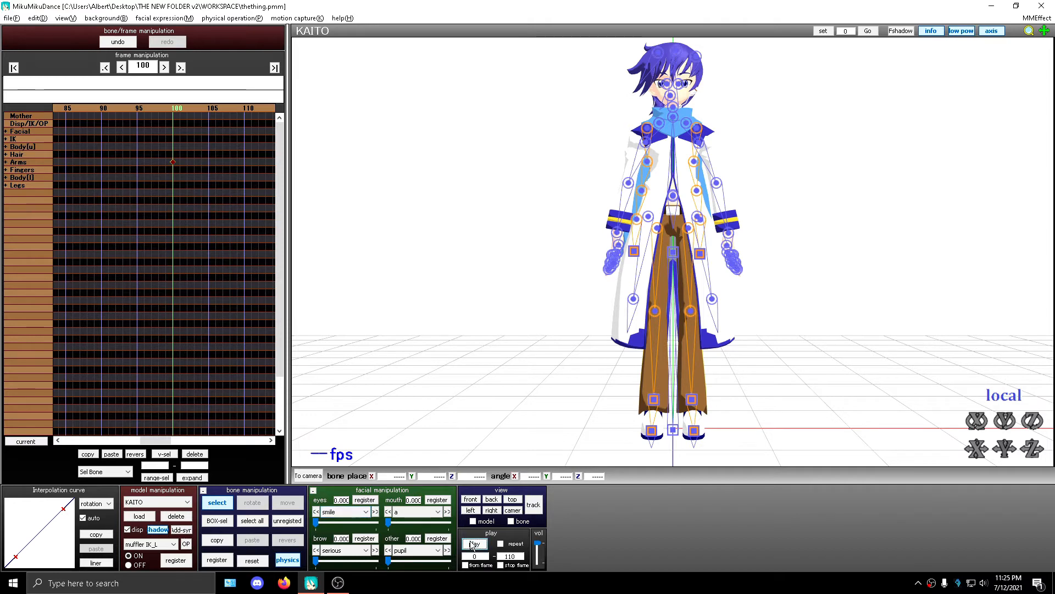
left_click(473, 544)
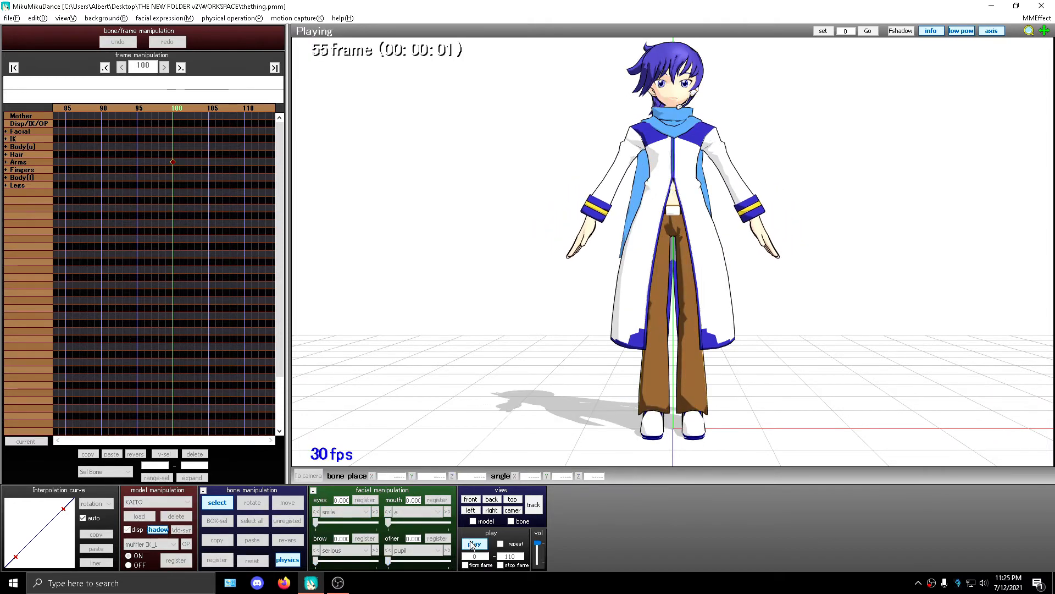
left_click(473, 544)
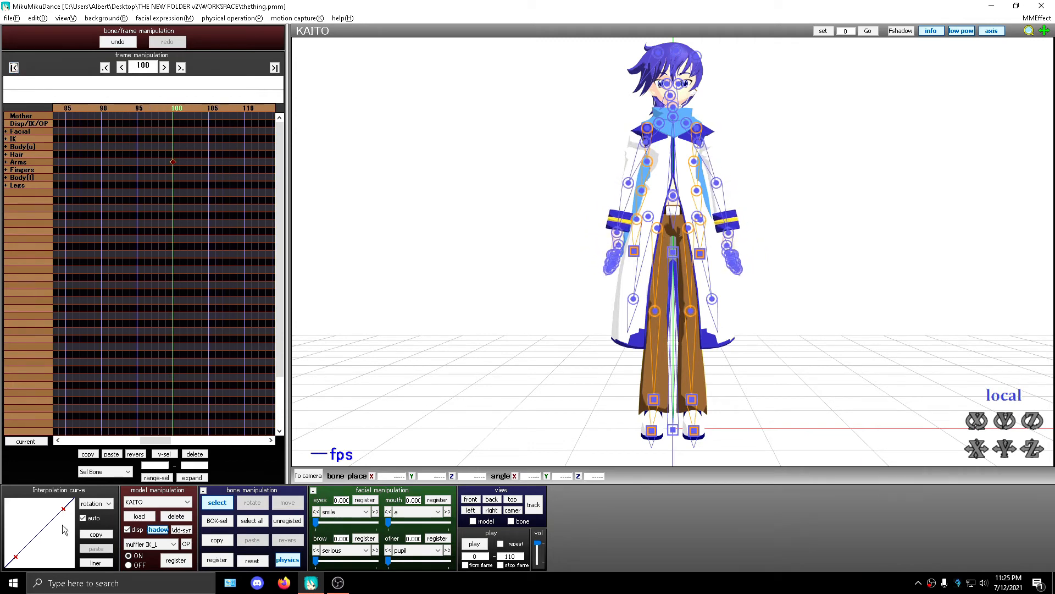
Reshape the rotation curve into a fast-start, slow-finish ease and return to the first frame.
left_click_drag(65, 521, 17, 559)
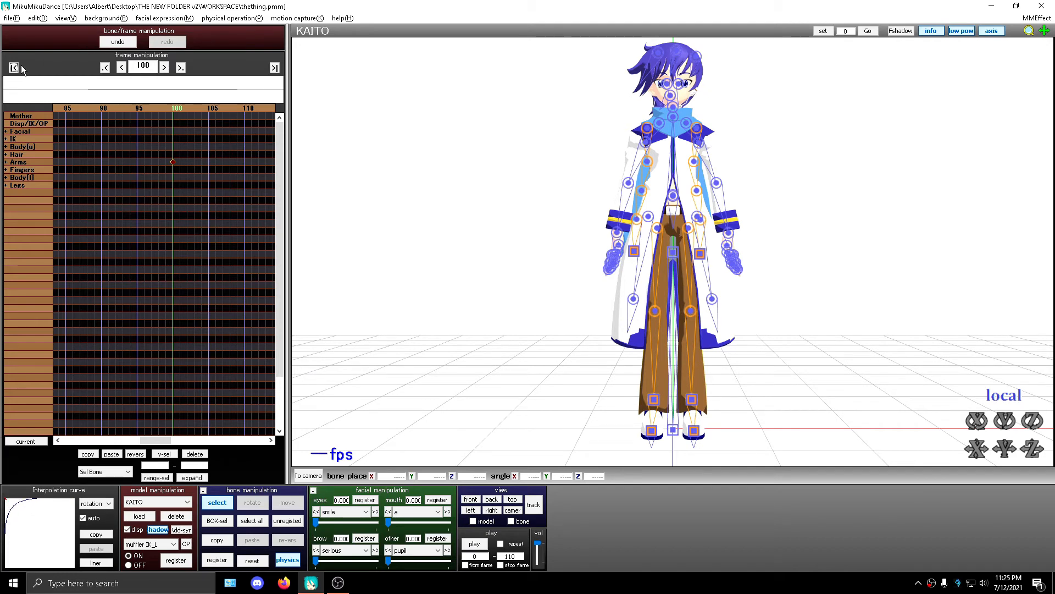
left_click(13, 66)
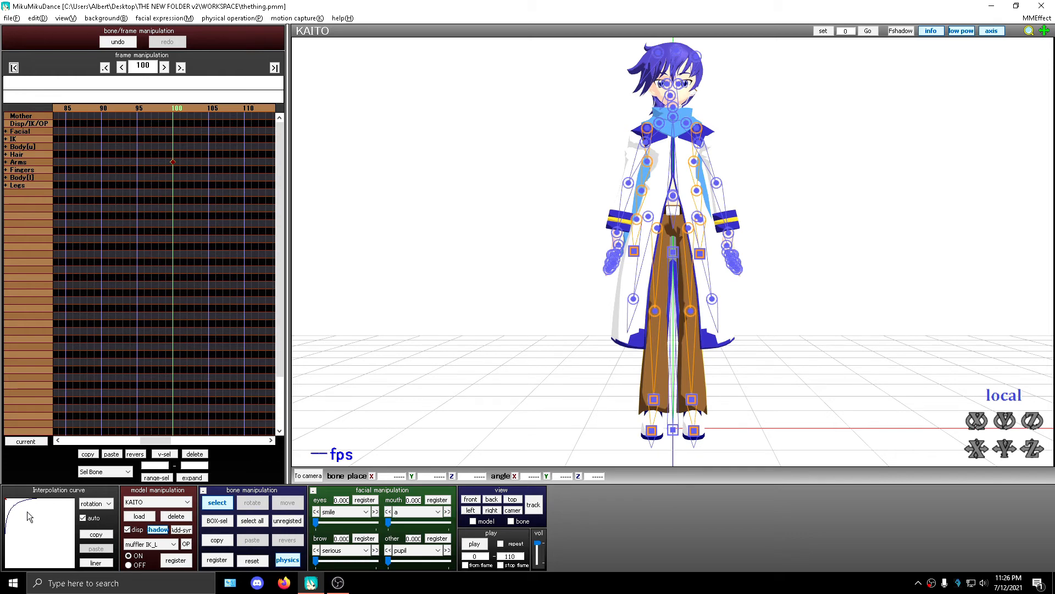
mouse_move(859, 283)
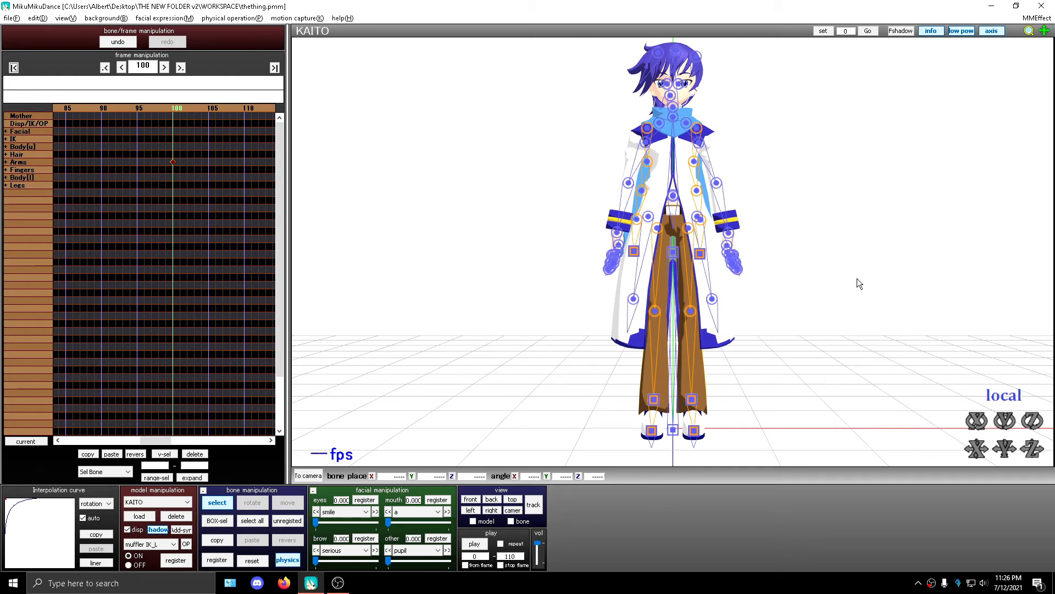